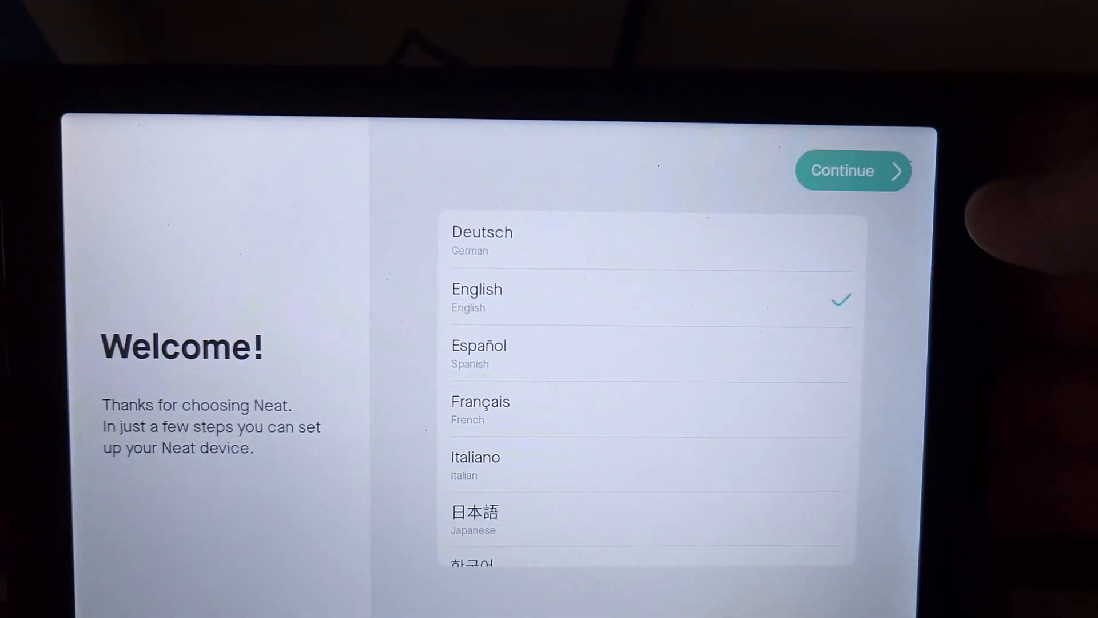
Keep English as the language and select the Neat Bar Pro with Neat Pad setup
left_click(852, 171)
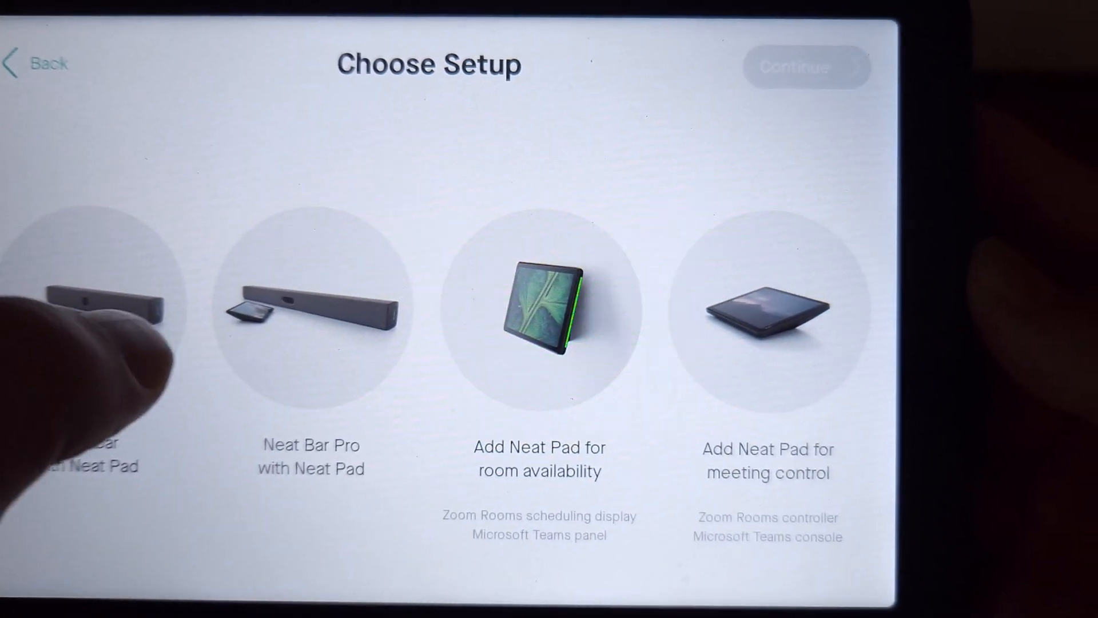
left_click(311, 313)
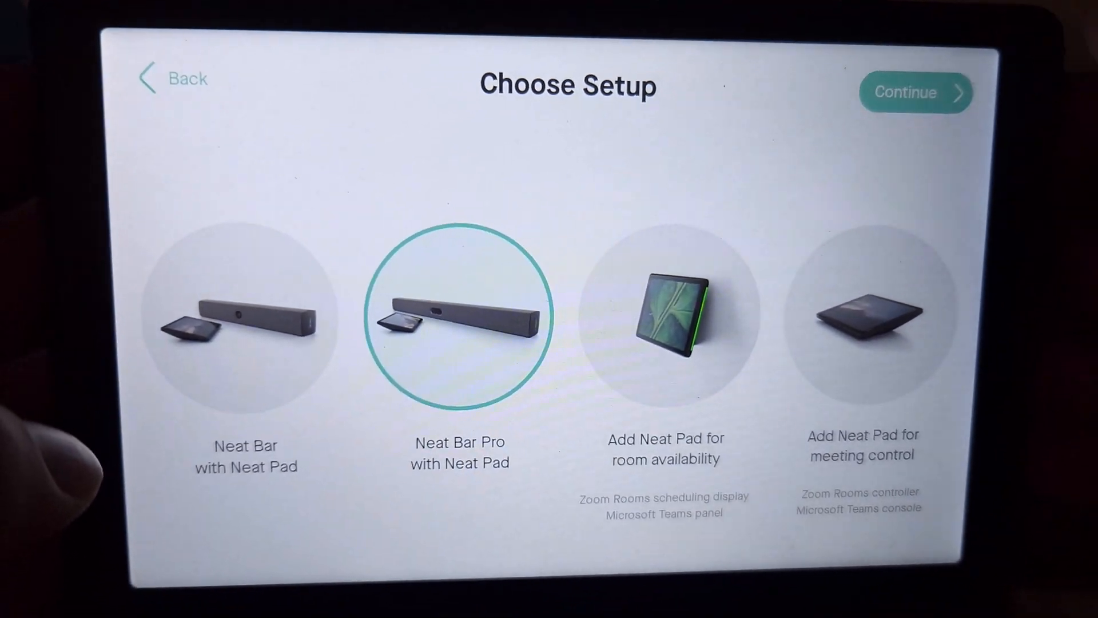
left_click(913, 91)
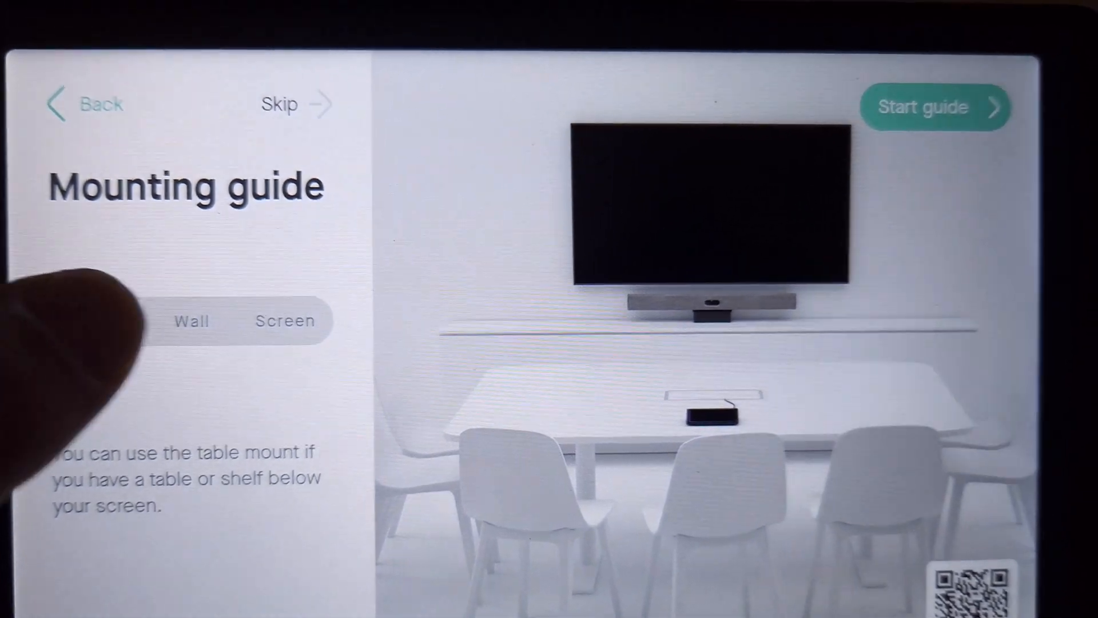
Preview wall mounting, return to table mounting, and start the mounting guide
left_click(284, 320)
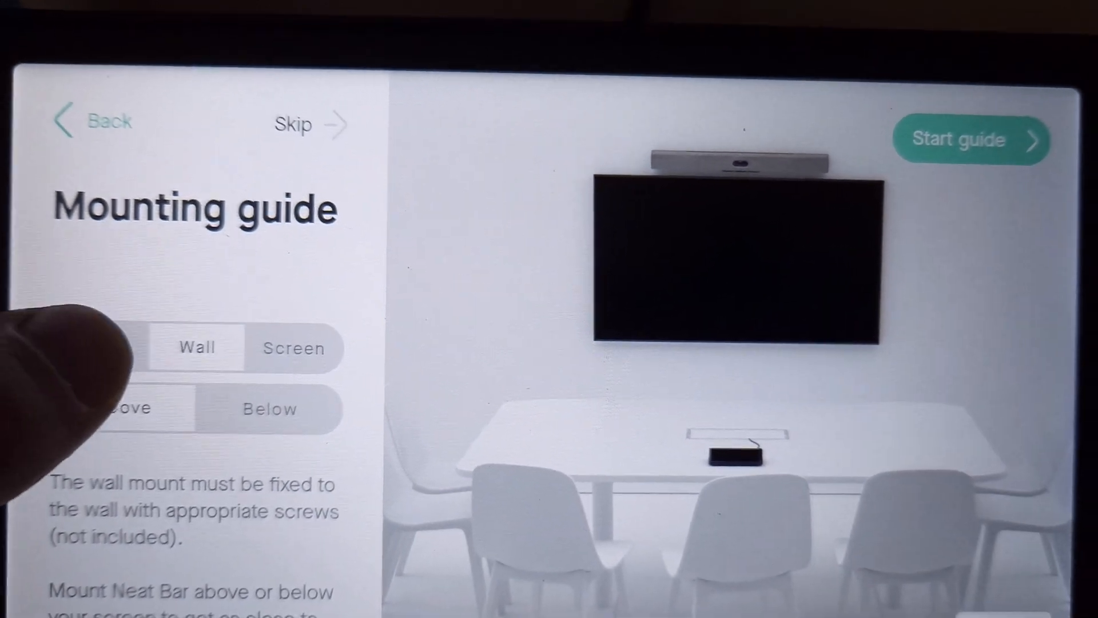
left_click(140, 346)
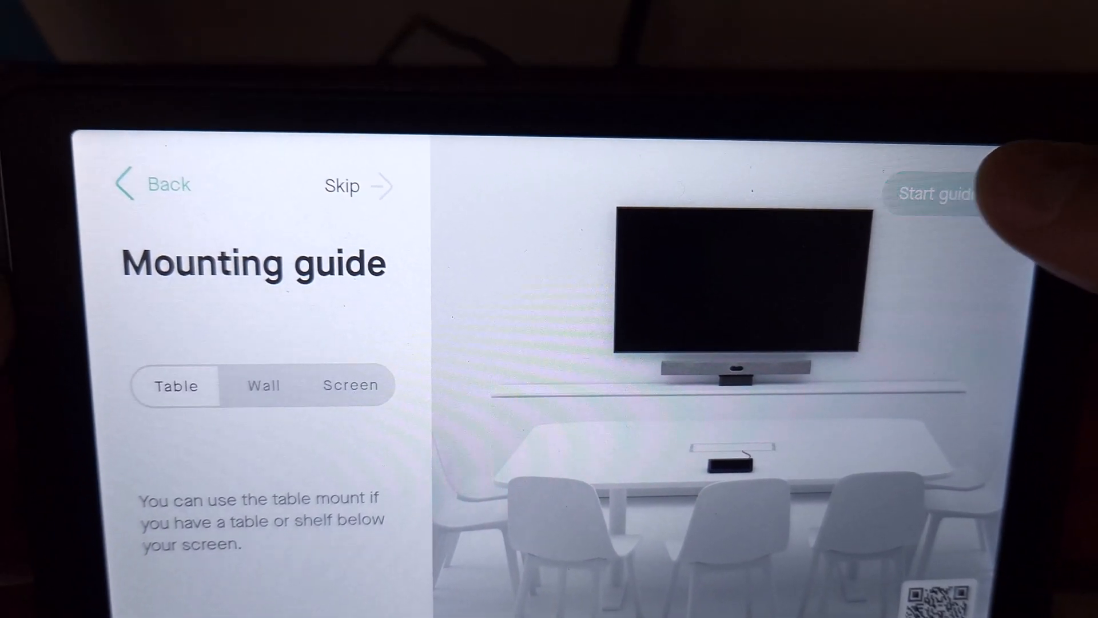
left_click(934, 195)
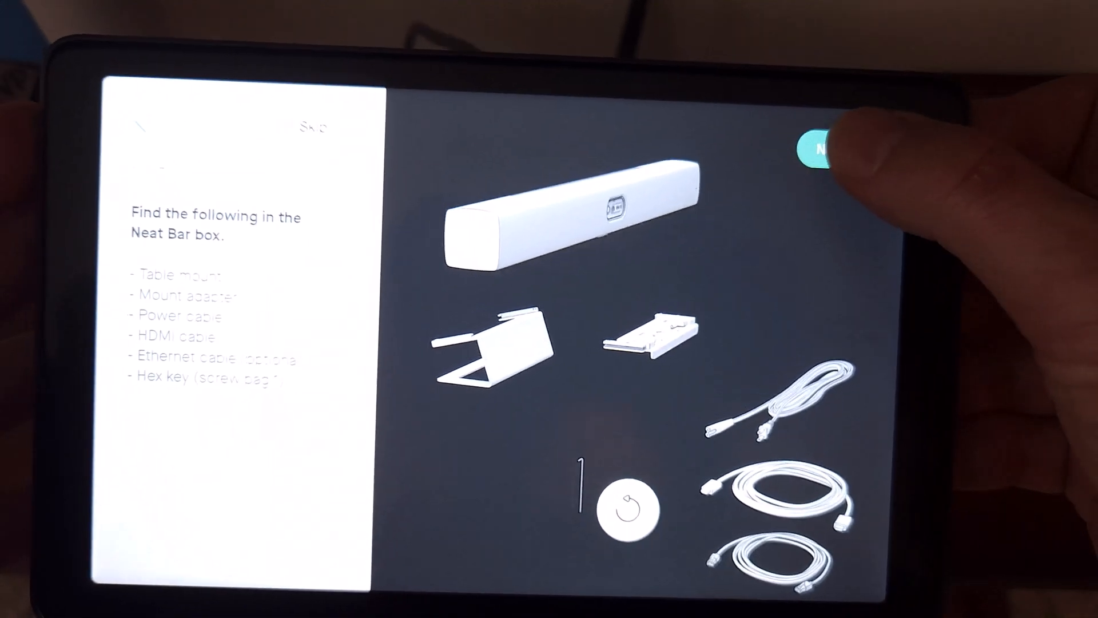
Advance through mounting guide steps 1–7 to the completion screen
left_click(823, 149)
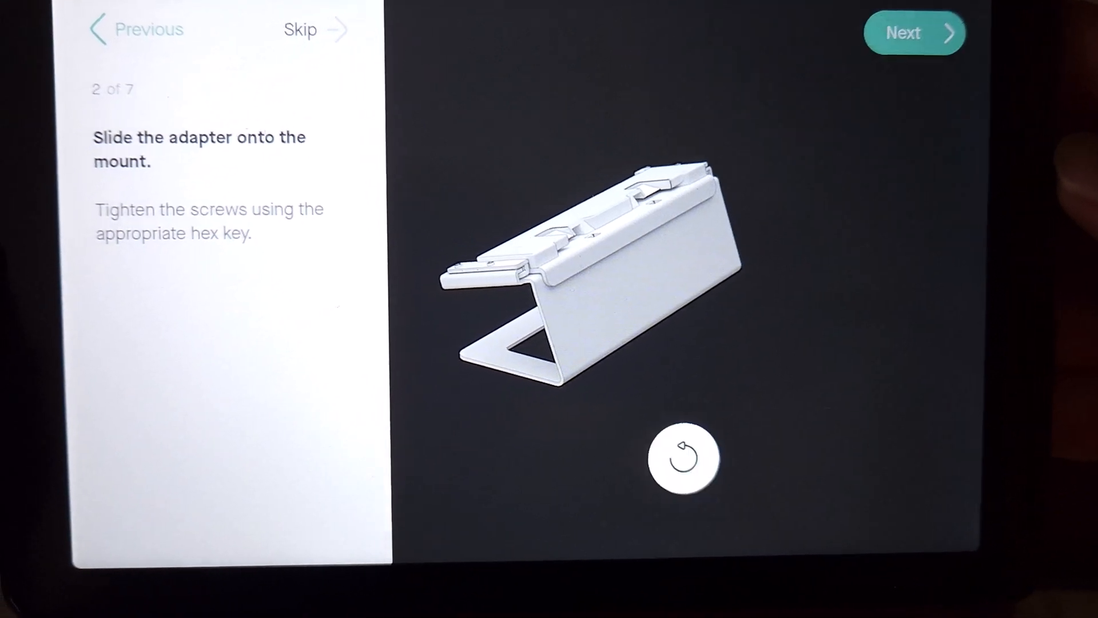
left_click(915, 33)
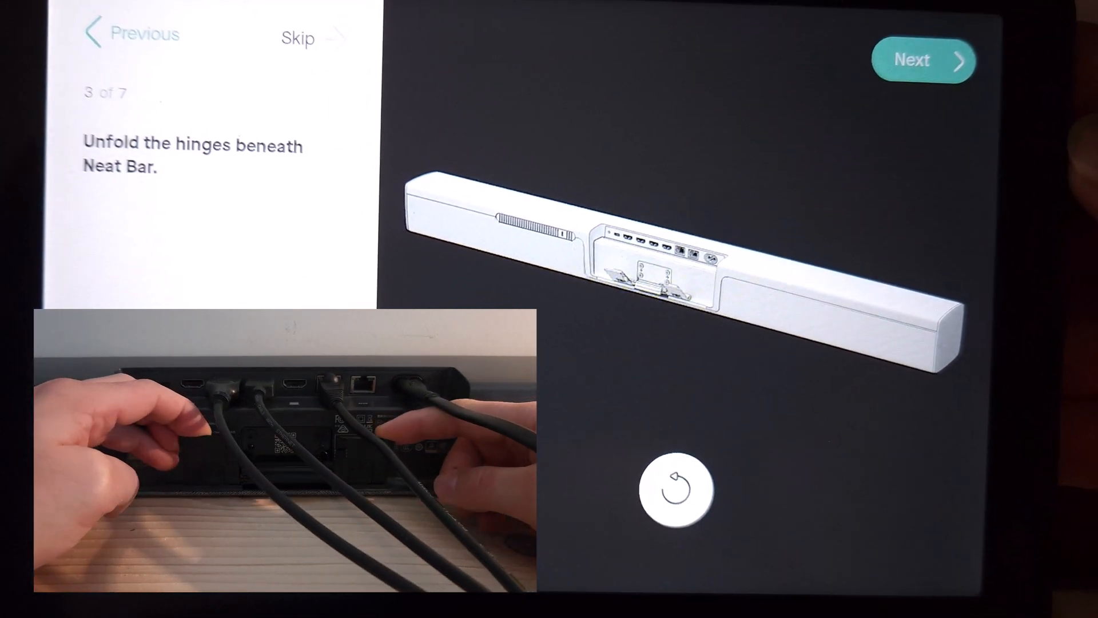
left_click(924, 60)
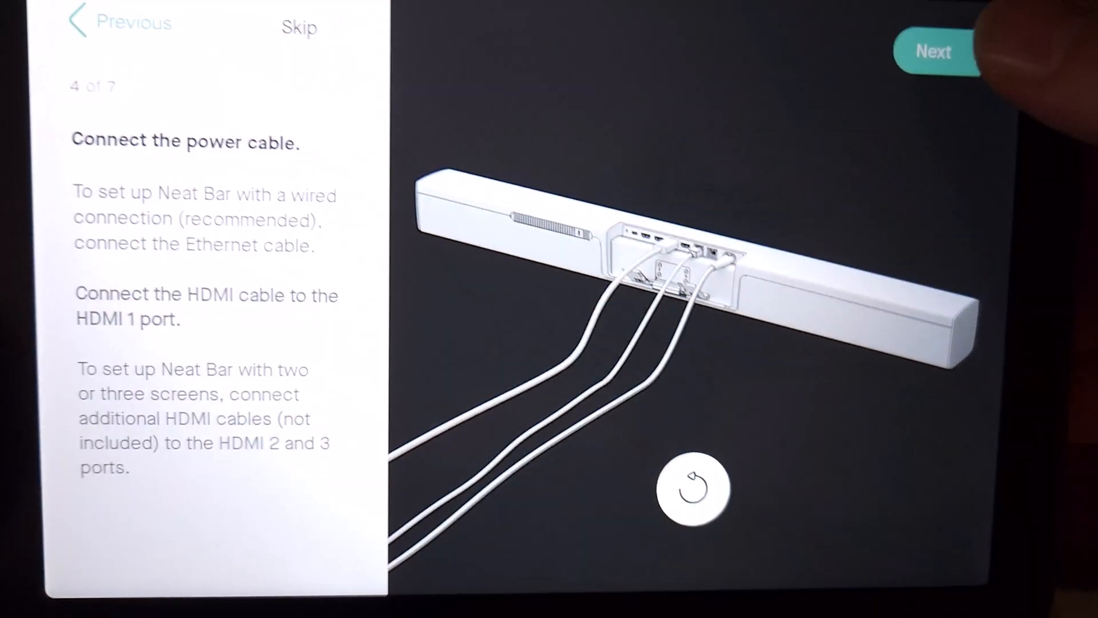
left_click(937, 52)
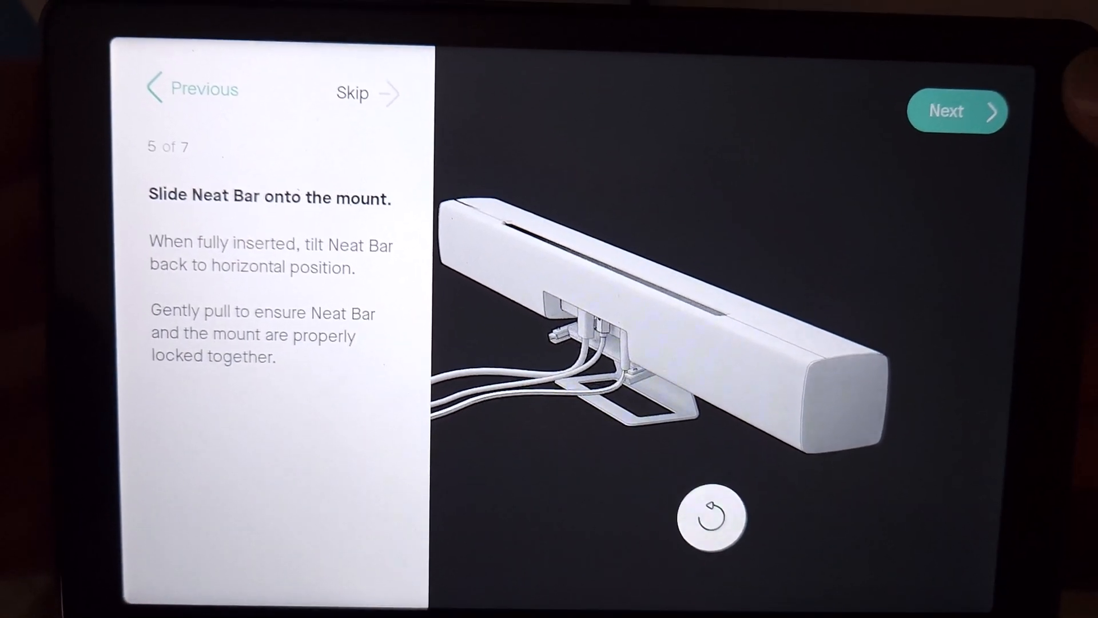
left_click(957, 112)
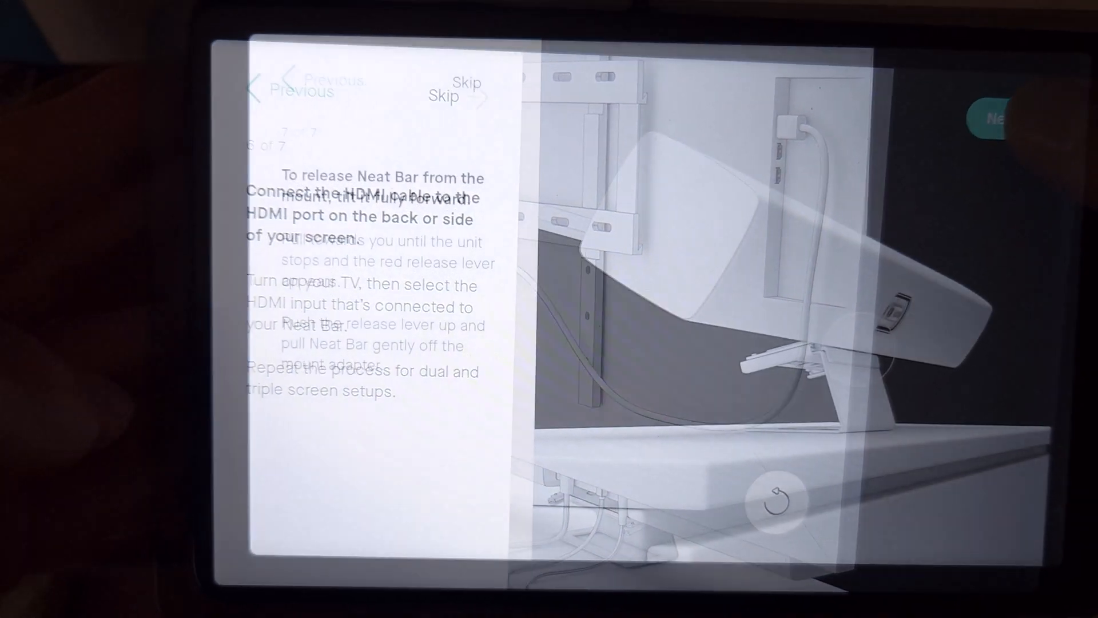
left_click(988, 117)
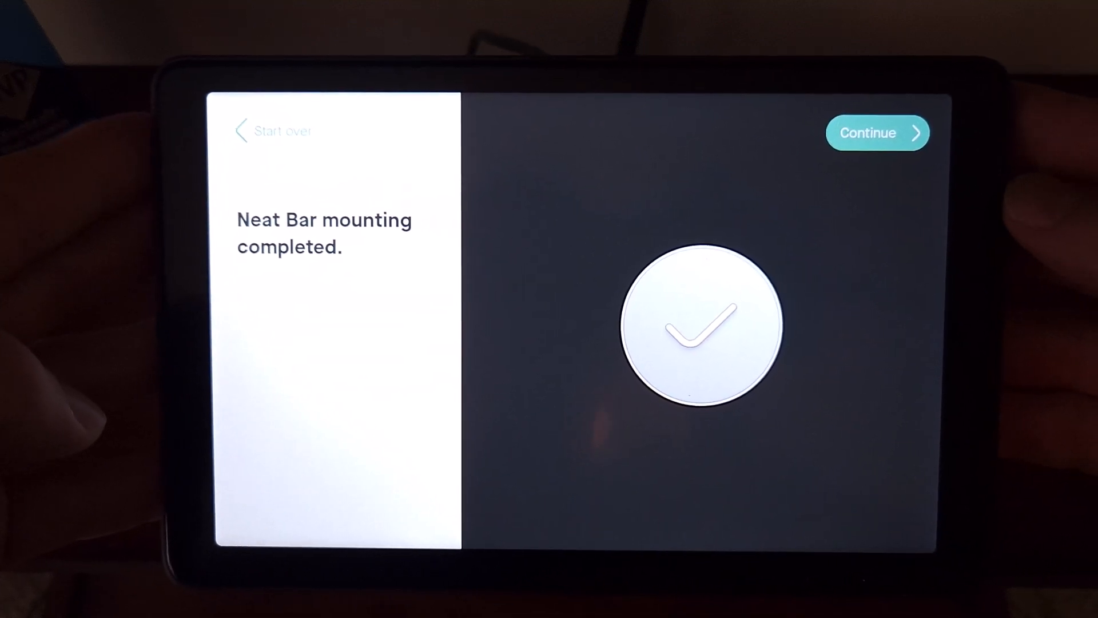
left_click(877, 132)
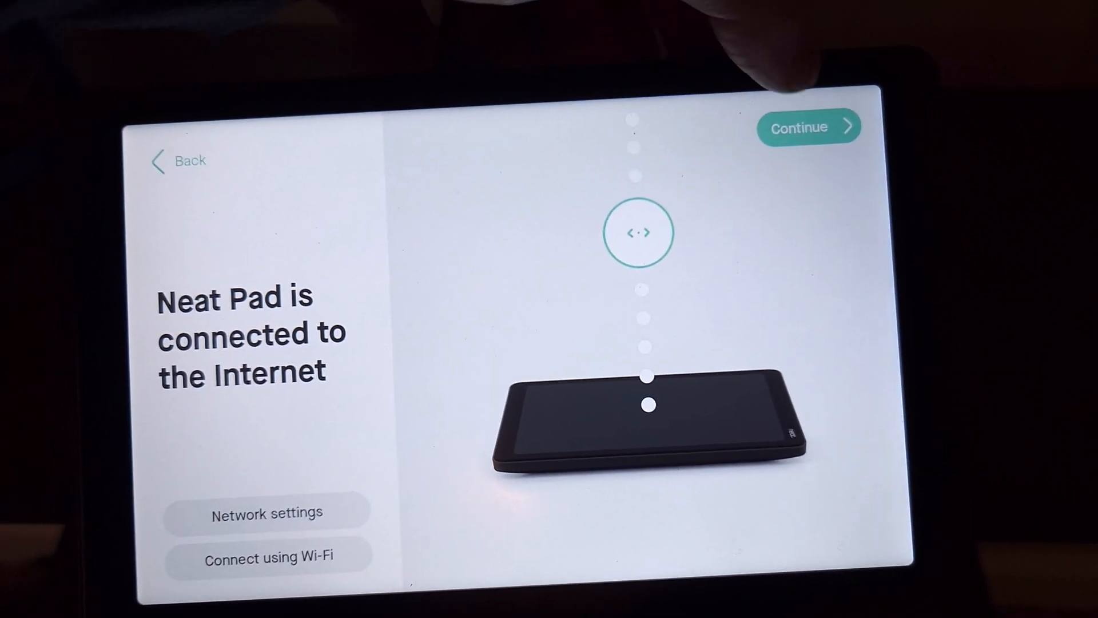
left_click(808, 127)
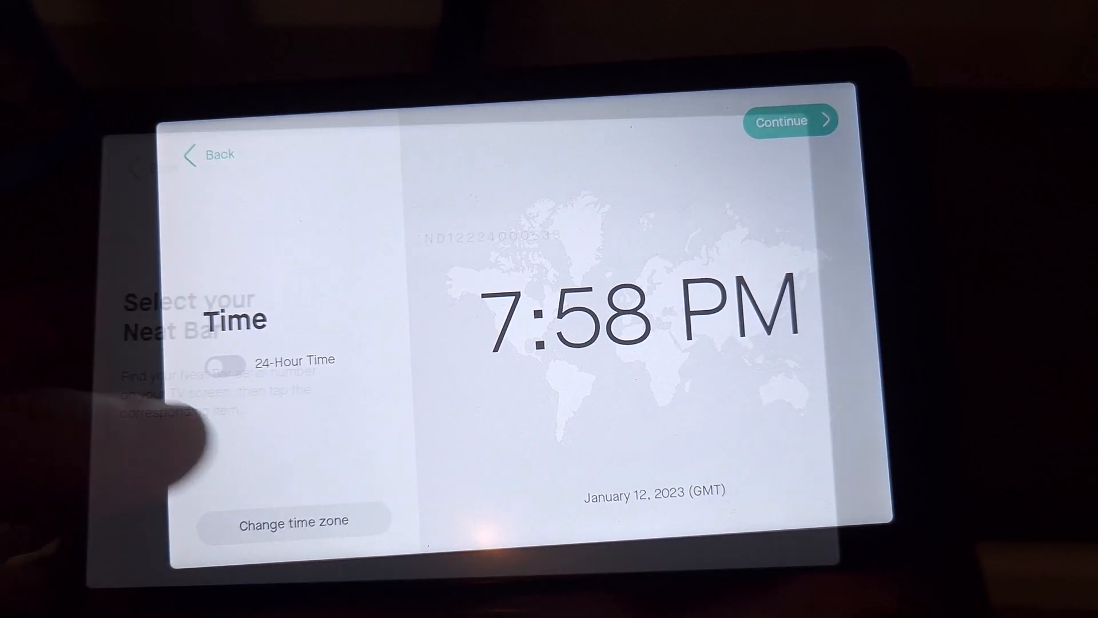
left_click(790, 120)
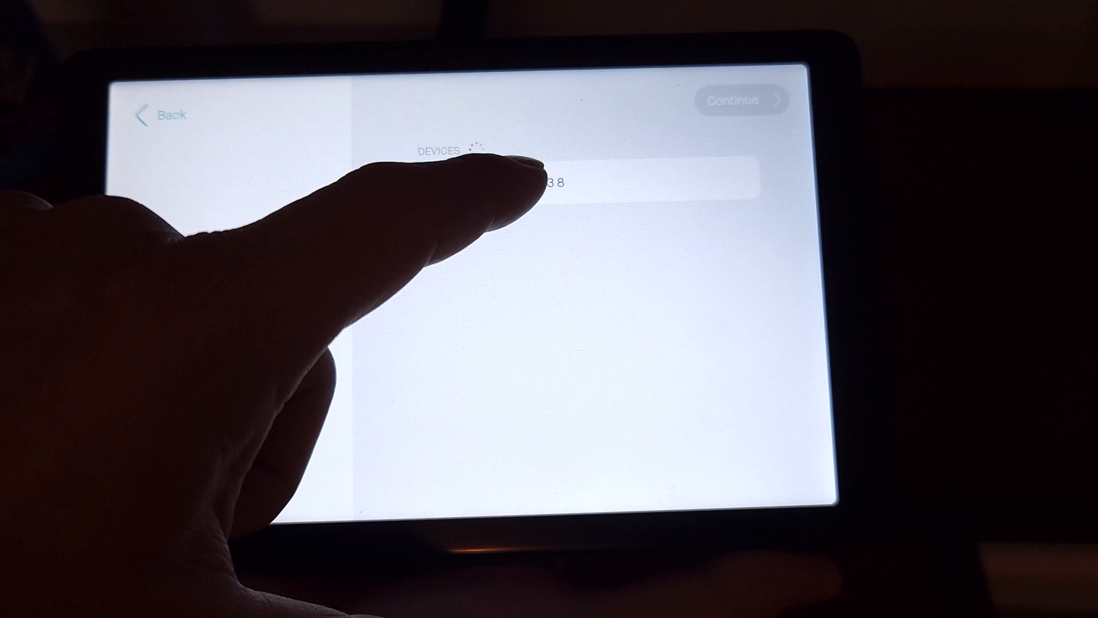
left_click(596, 186)
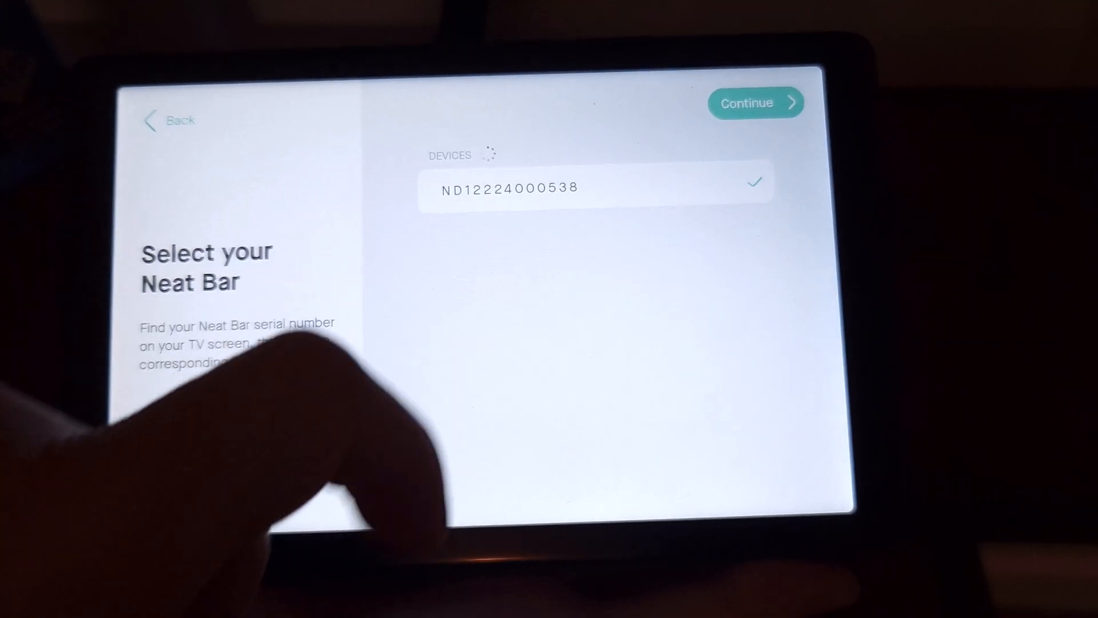
left_click(594, 188)
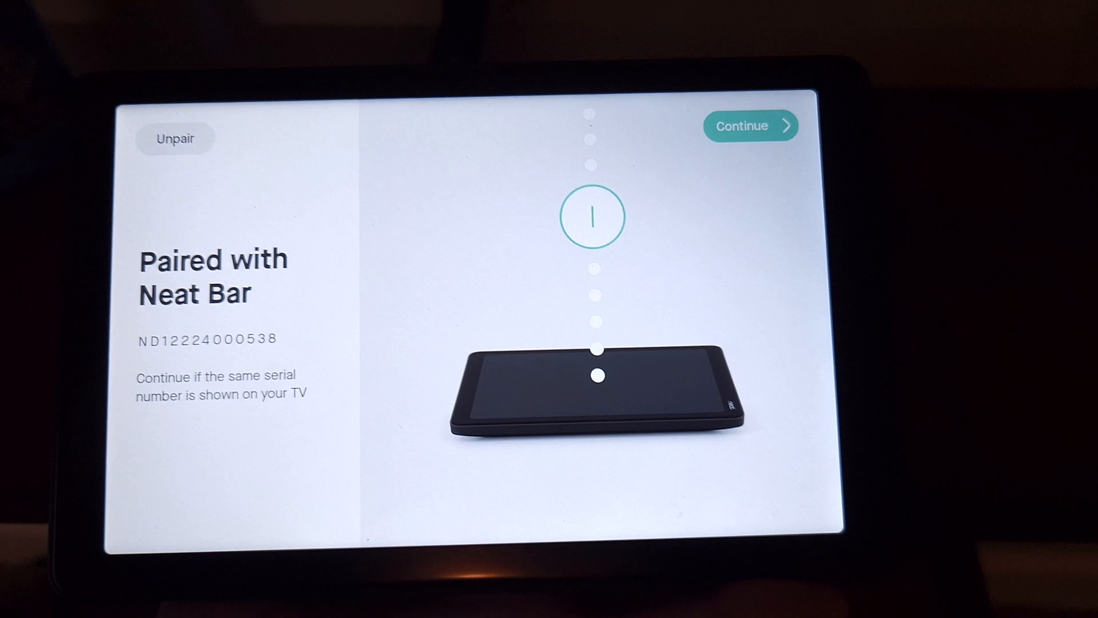
left_click(750, 126)
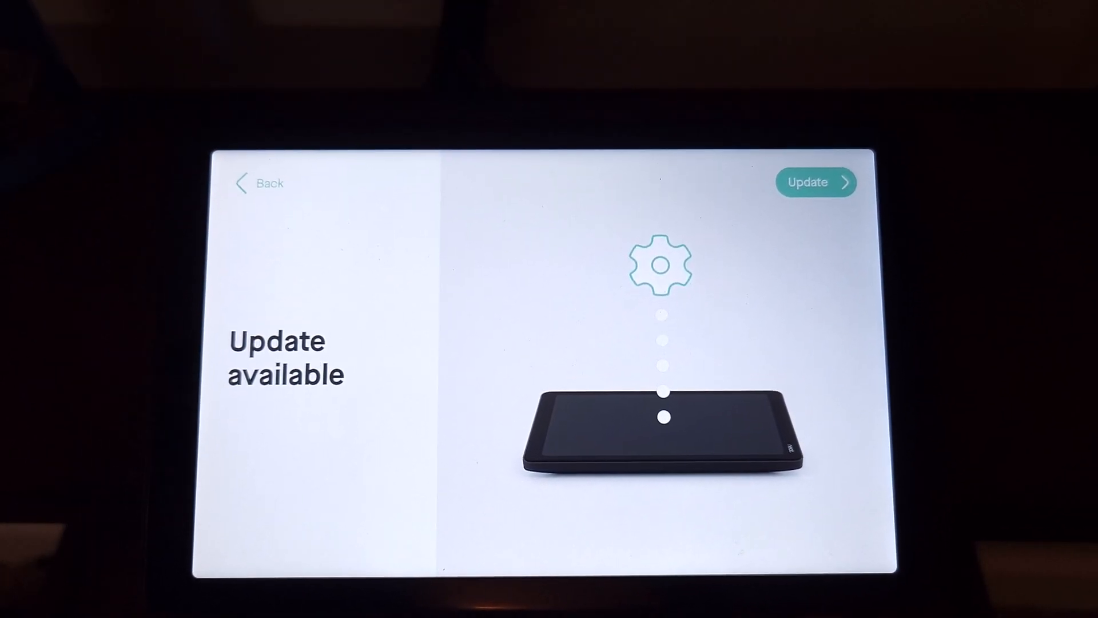
Install the available update and wait for the Pad to re-pair
left_click(816, 182)
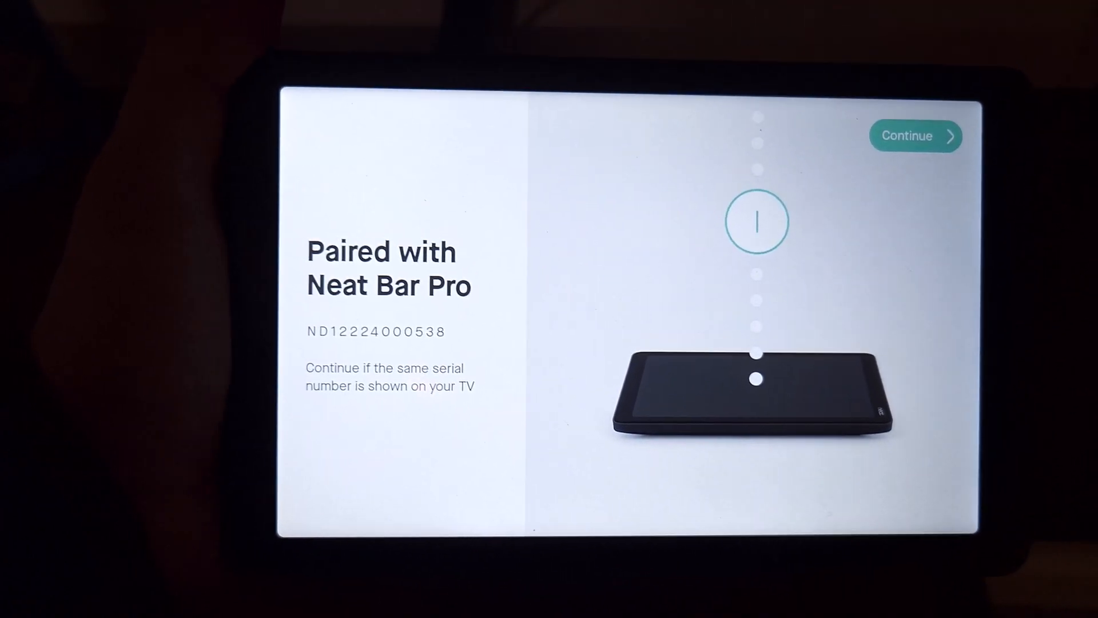
Accept the Neat Bar Pro pairing, set device analytics sharing, and choose Microsoft Teams as platform
left_click(915, 135)
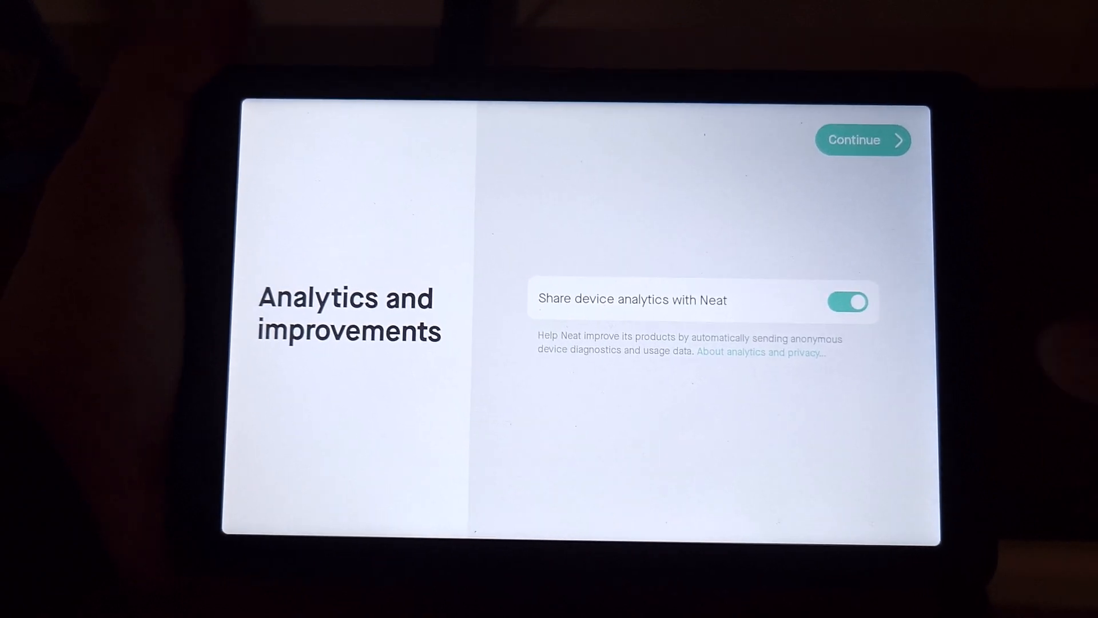
left_click(848, 302)
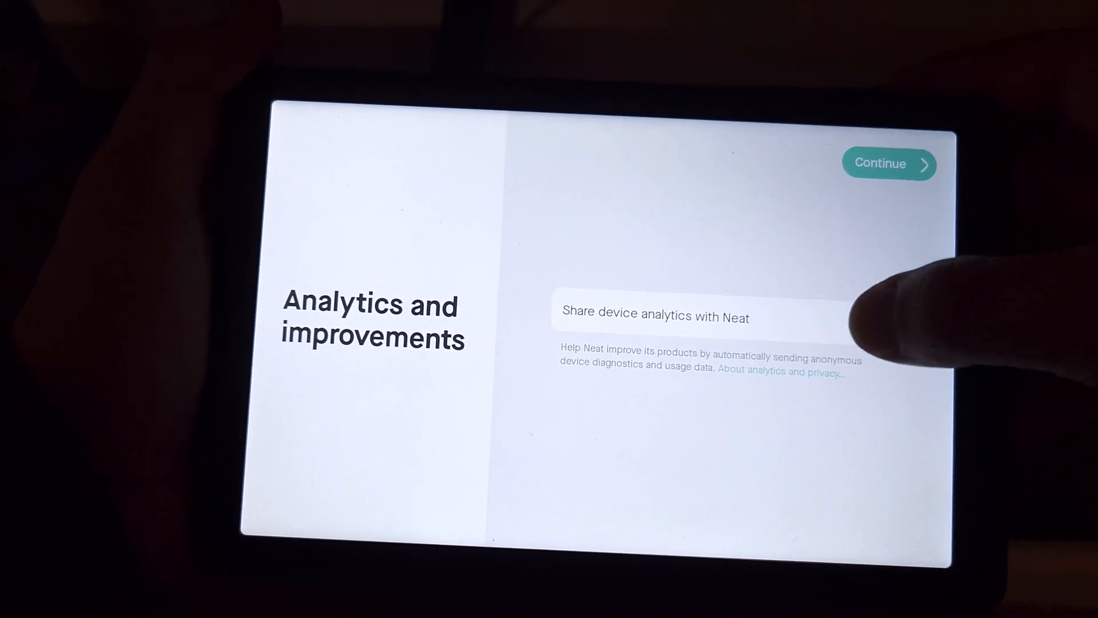
left_click(889, 163)
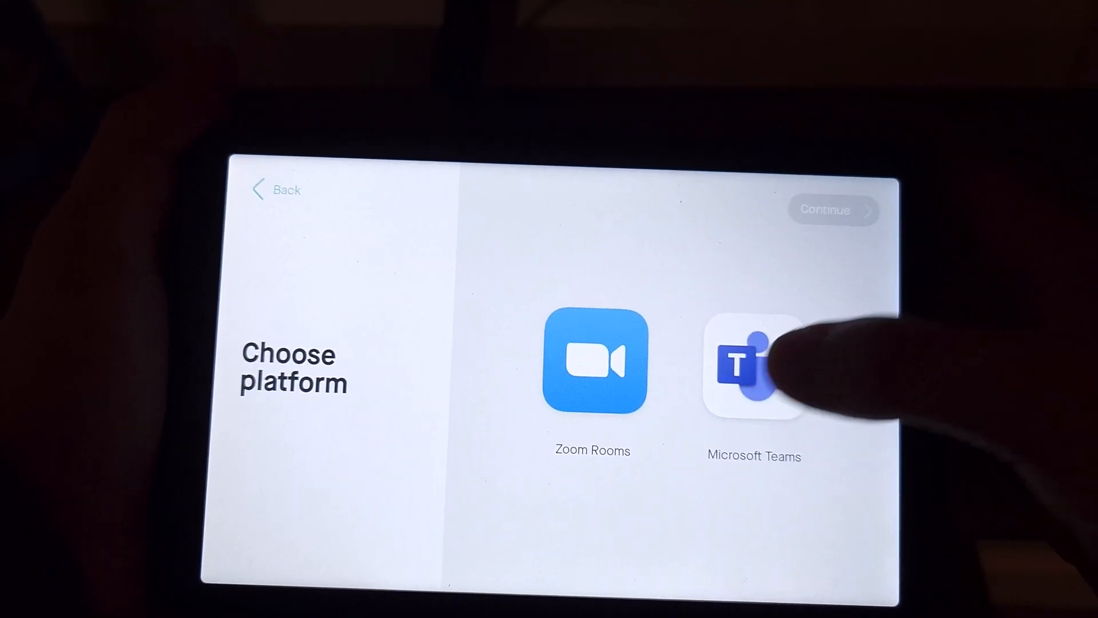
left_click(754, 361)
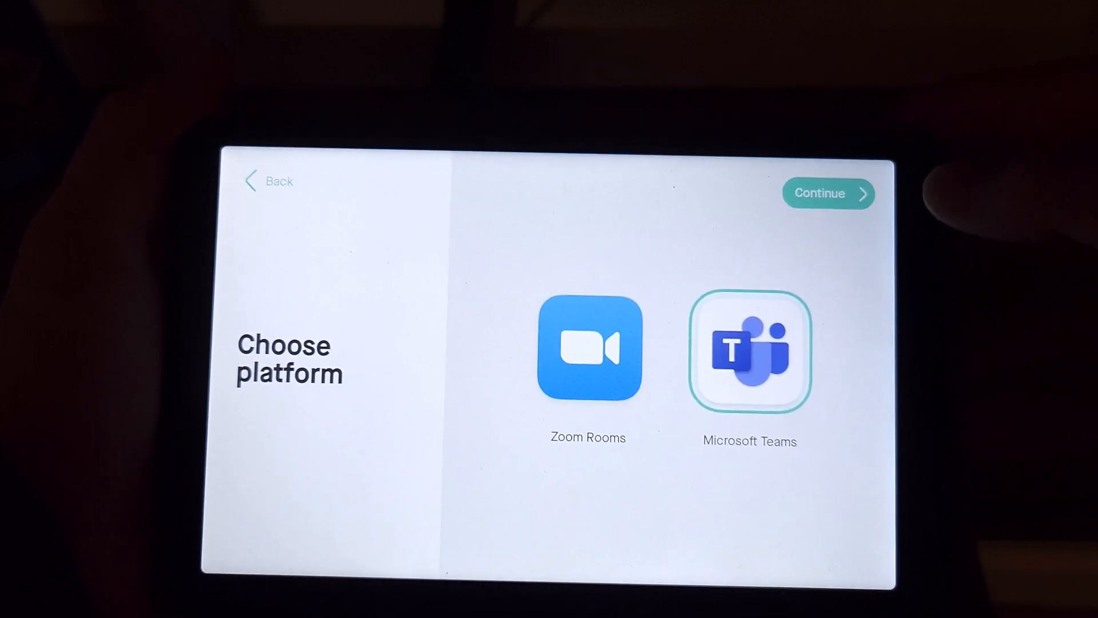
left_click(828, 193)
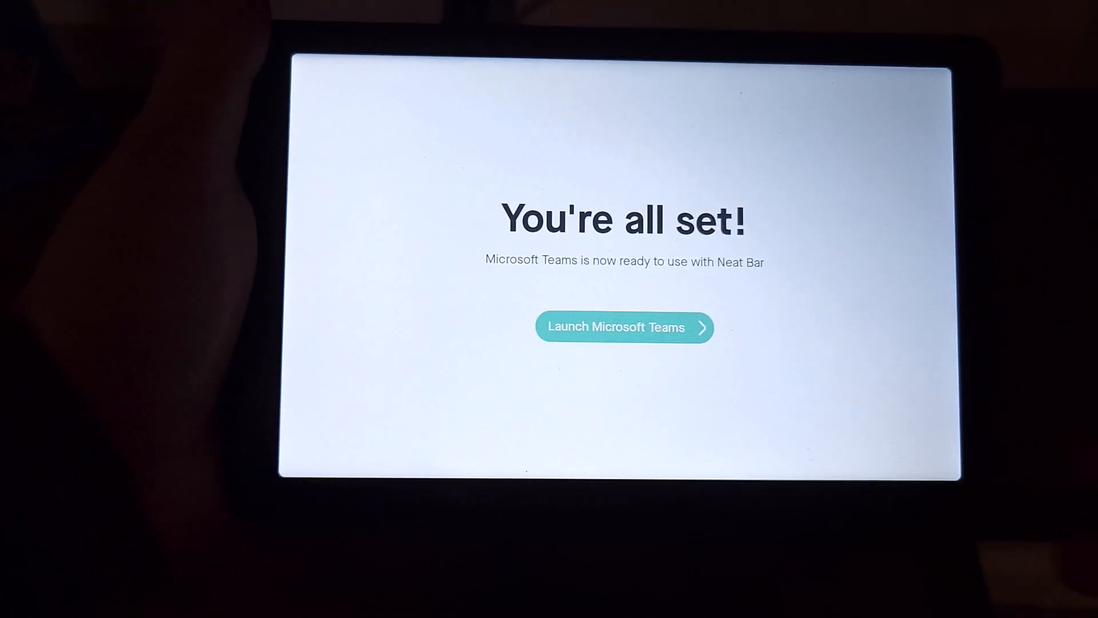
Launch Microsoft Teams and wait for the device pairing screen
left_click(622, 327)
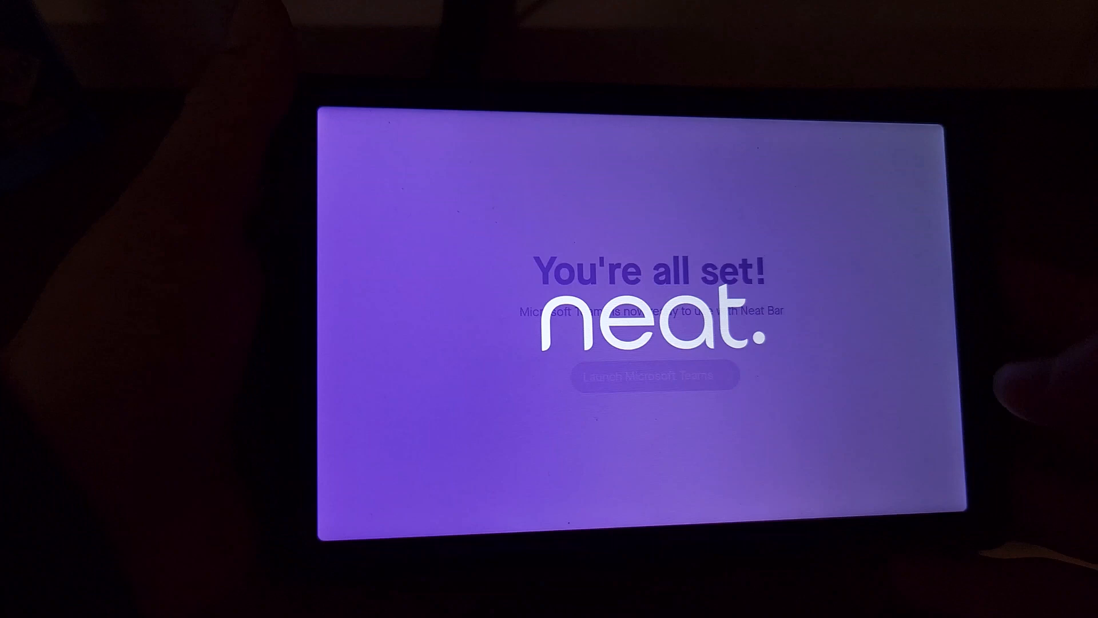
left_click(644, 375)
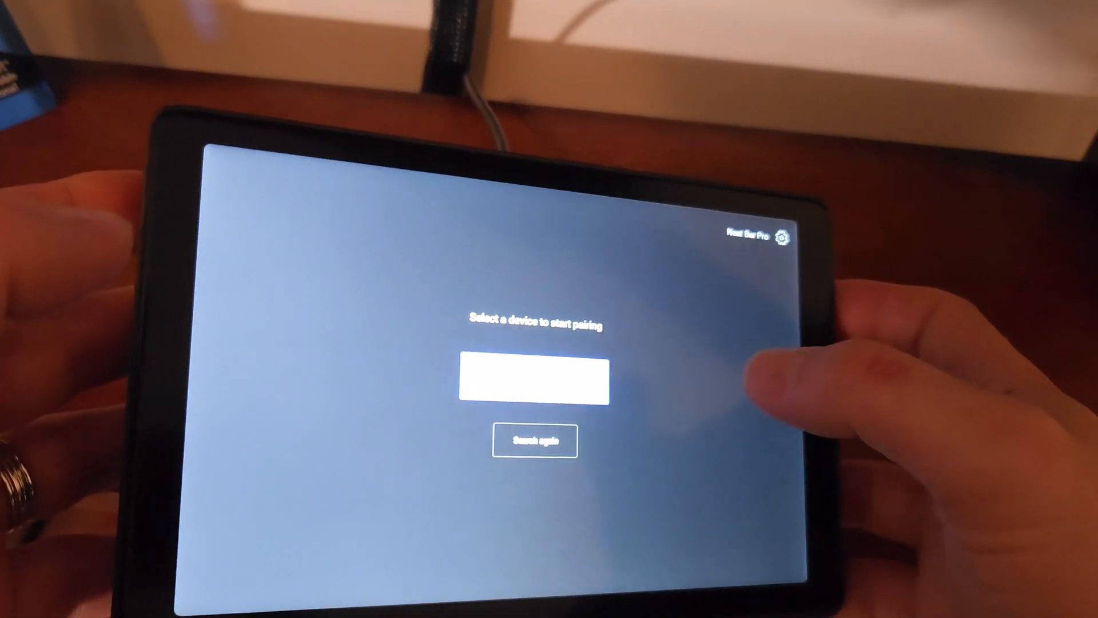
Select the Neat Bar Pro from the device list to pair Teams Rooms
left_click(532, 379)
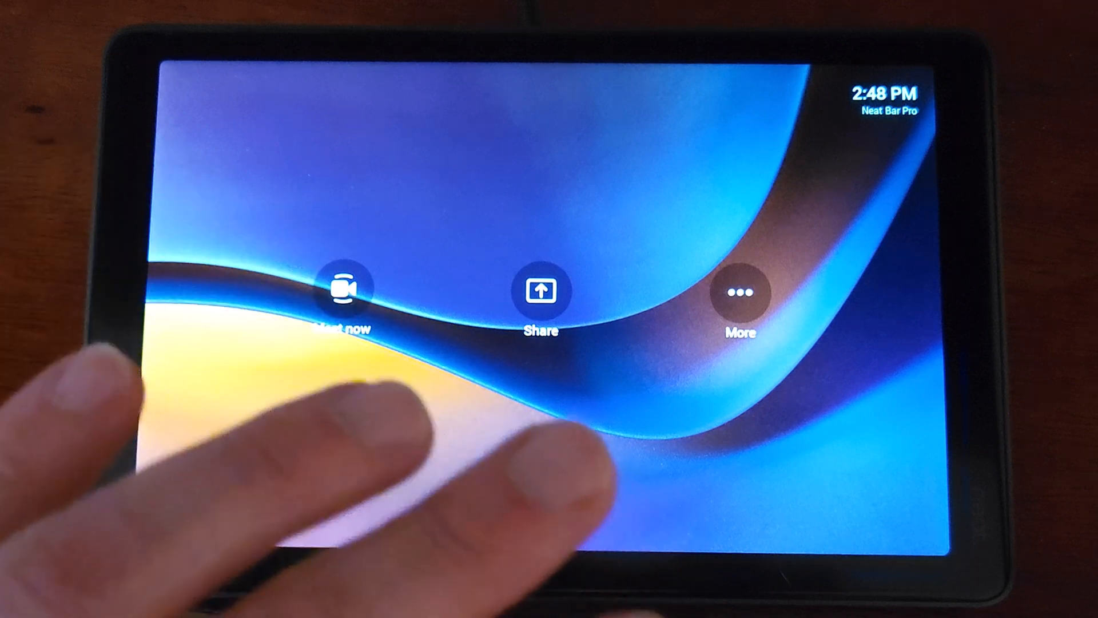
Go through More and Settings to reach the Accessibility page
left_click(343, 290)
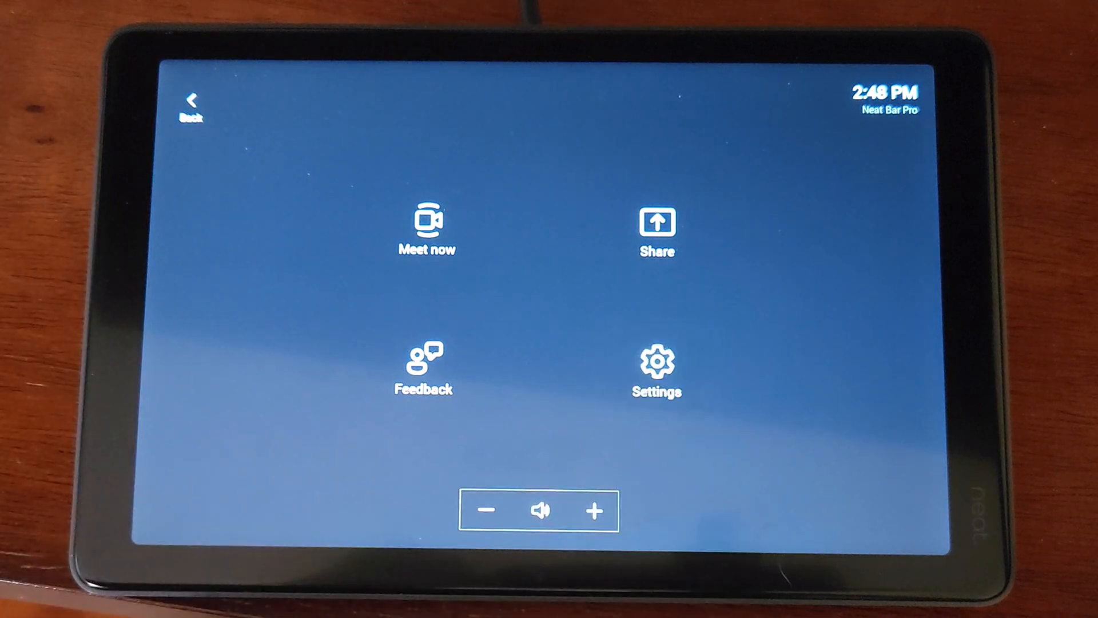
left_click(656, 365)
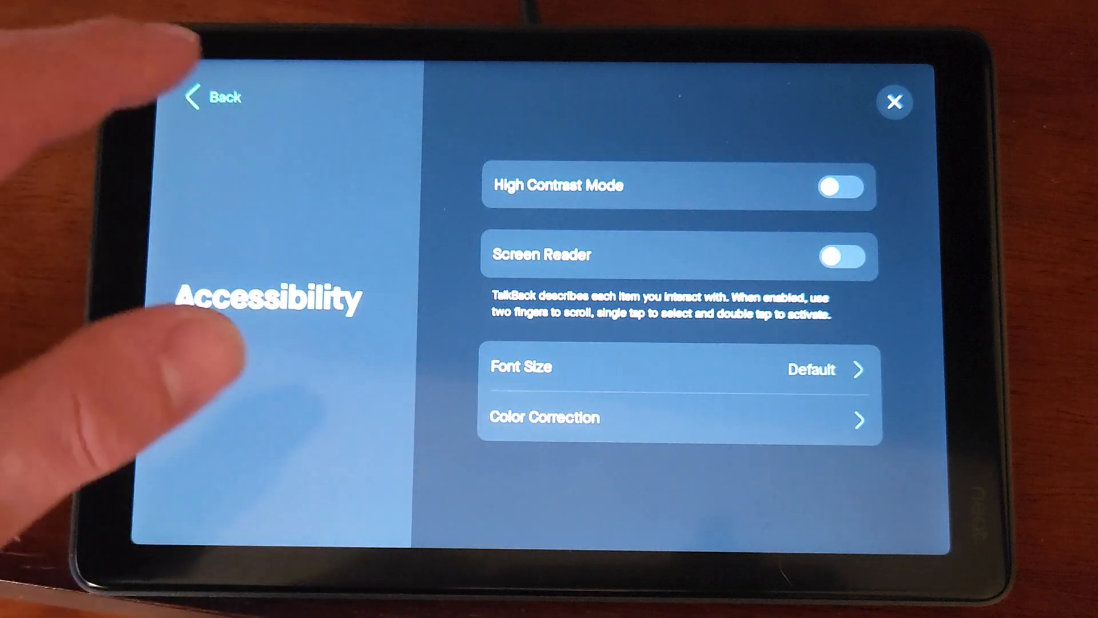
Return from Accessibility to the settings list and open Audio & video
left_click(217, 96)
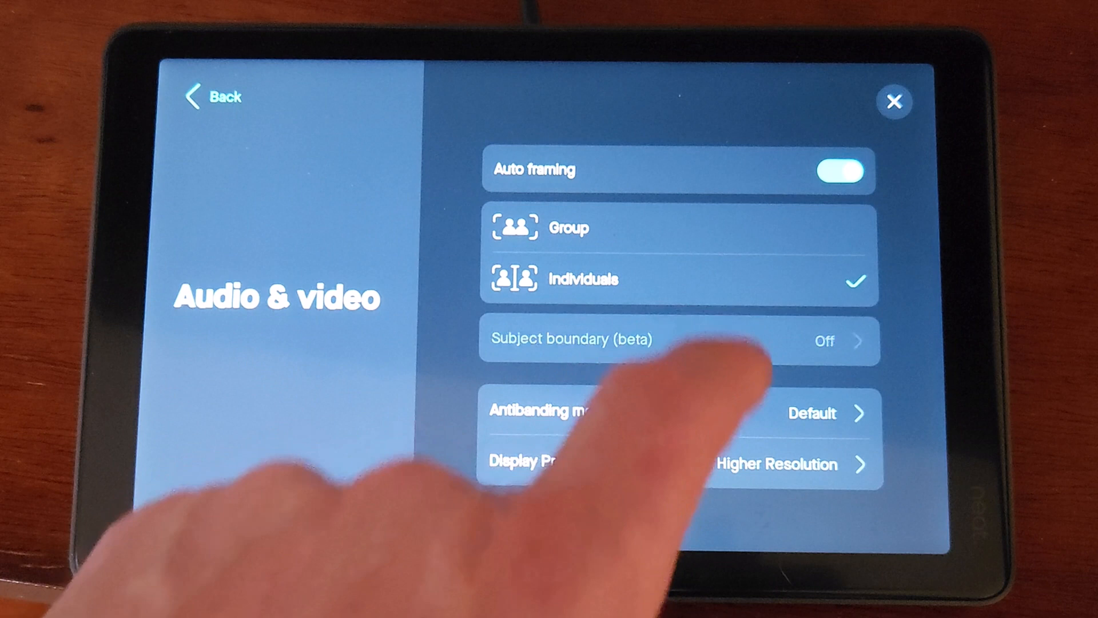
left_click(679, 341)
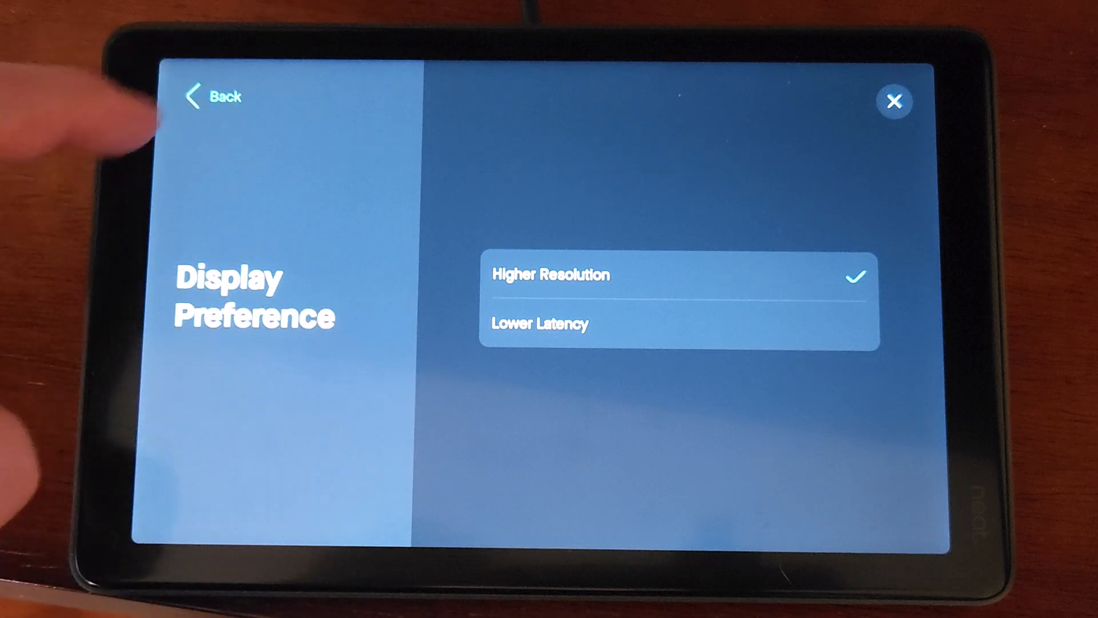
left_click(216, 96)
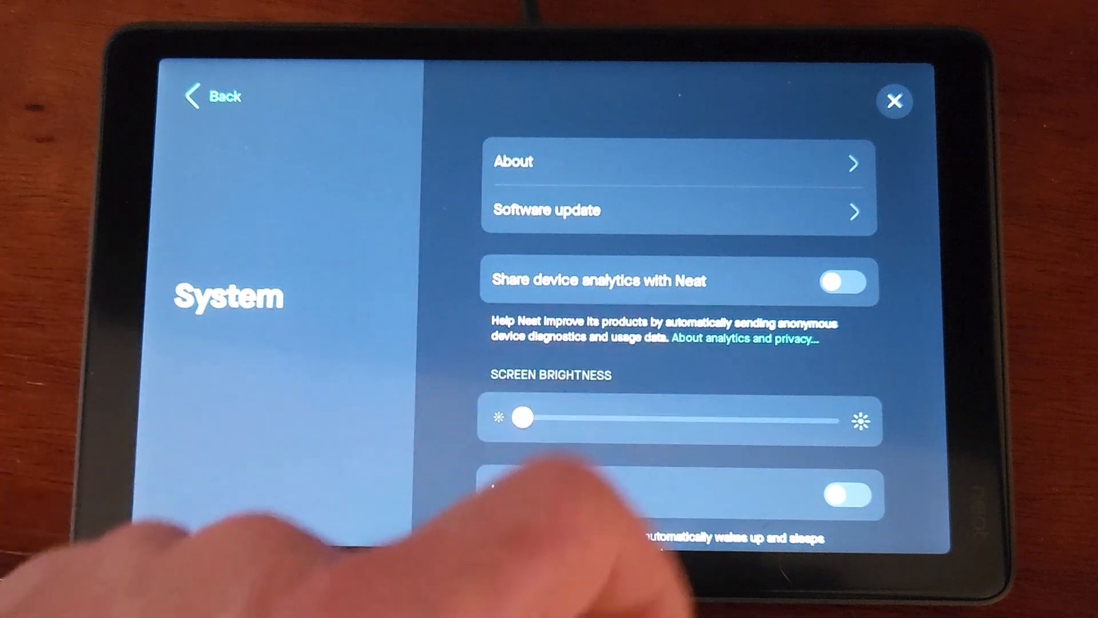
Review analytics, brightness, Auto wake up, LEDs, Remote access and Restart, then open the Neat Bar Pro System page
scroll("down", 3)
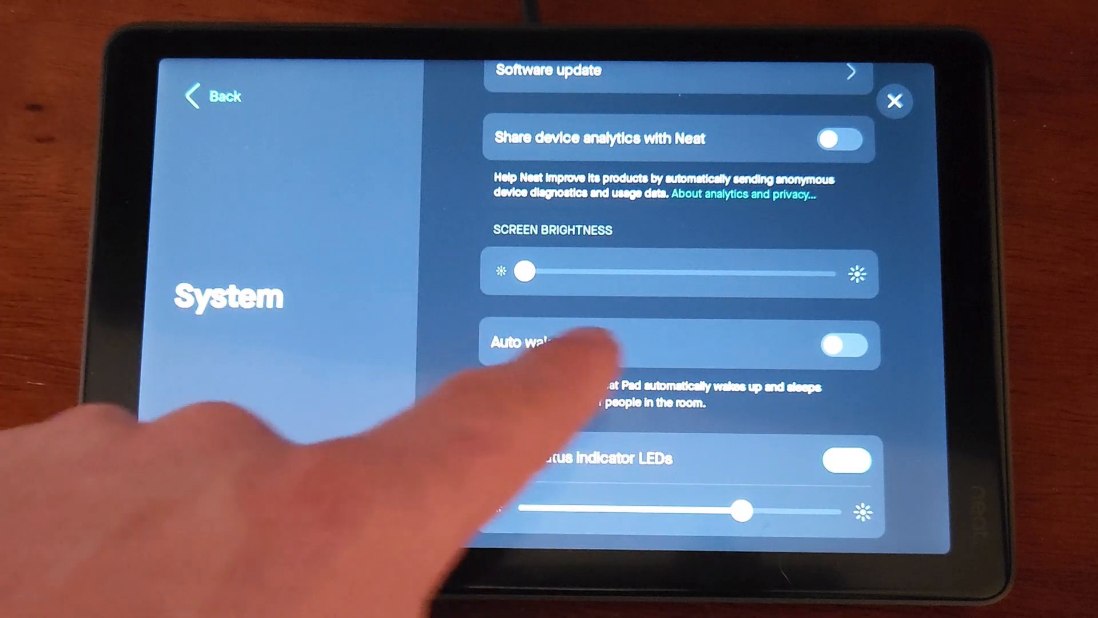
scroll("down", 3)
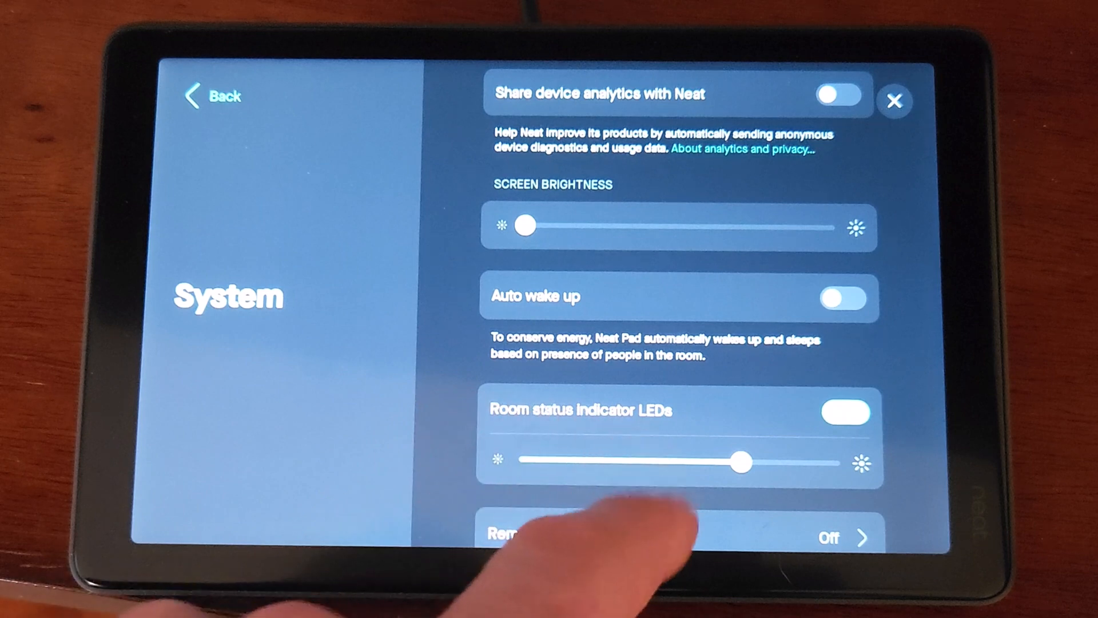
scroll("down", 3)
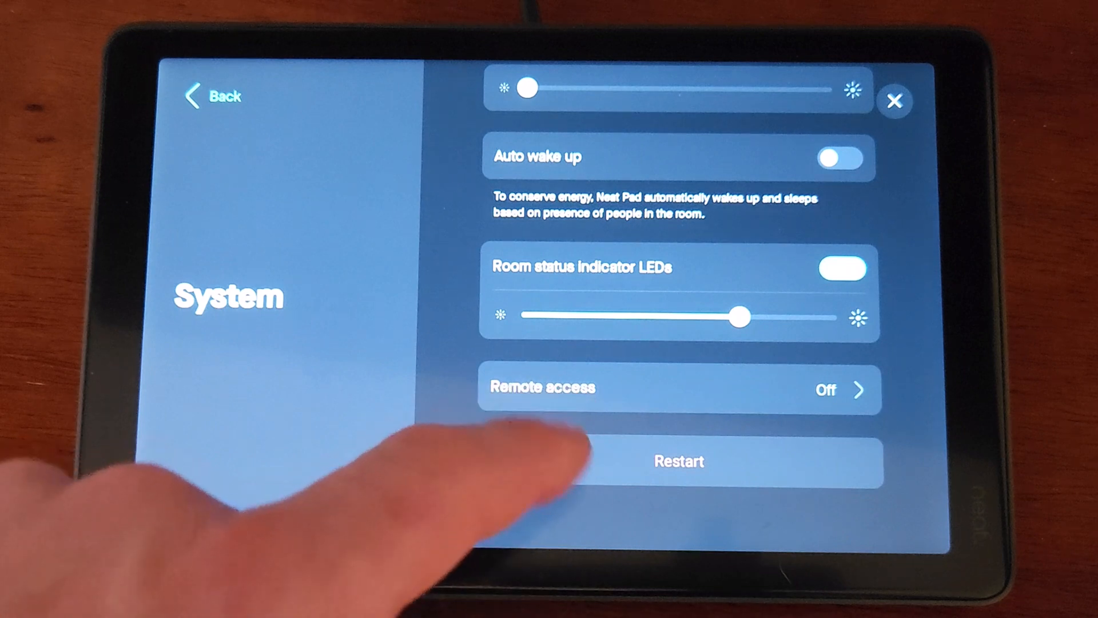
left_click(678, 389)
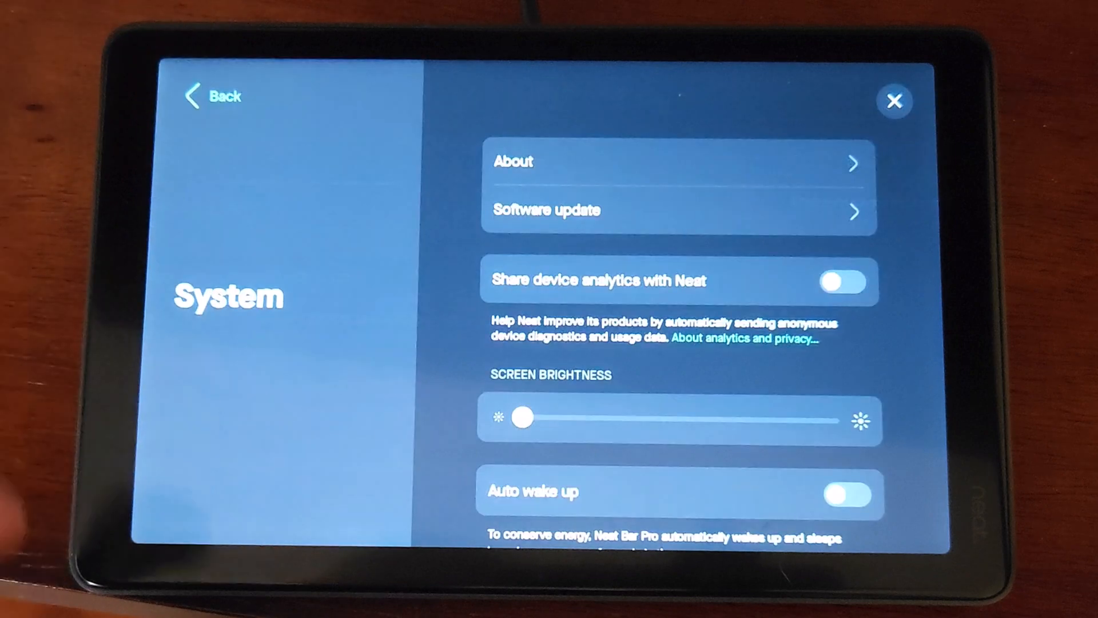
scroll("down", 3)
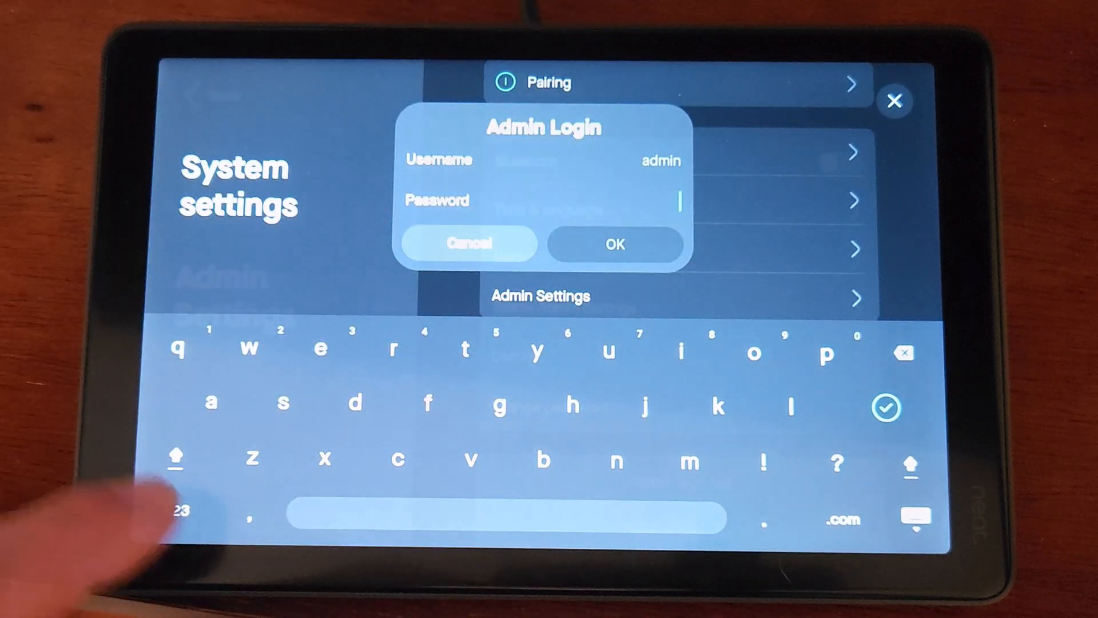
Confirm the admin login and open Teams Admin Settings for Calling, Meetings and Wallpapers
left_click(614, 244)
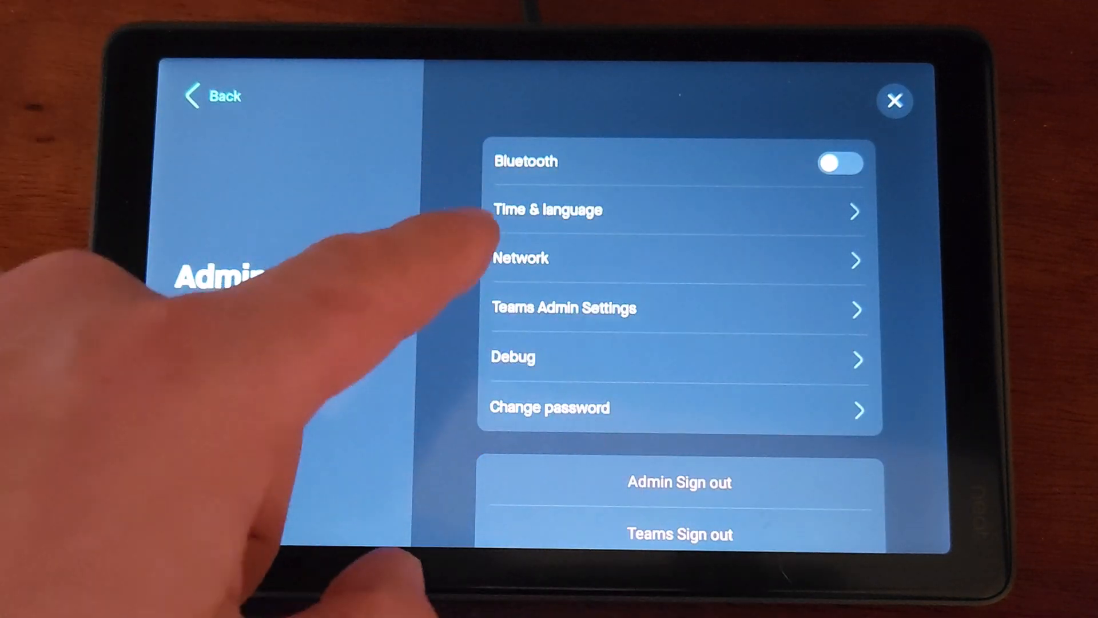
mouse_move(491, 217)
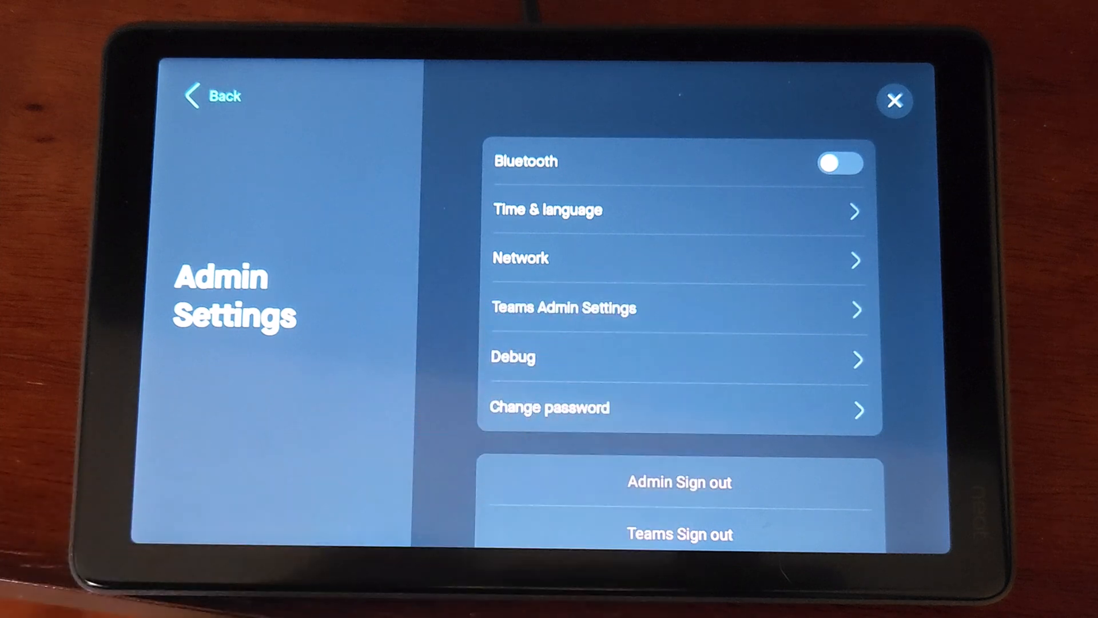
left_click(562, 308)
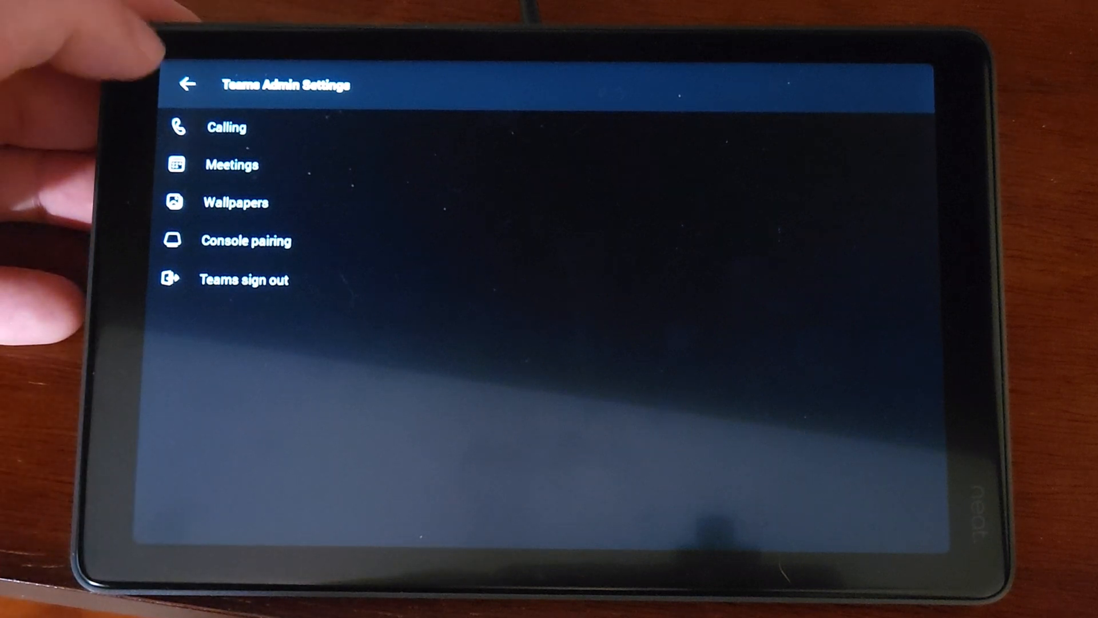
View the Debug reset options for custom configurations and factory defaults, then go back without resetting
left_click(188, 84)
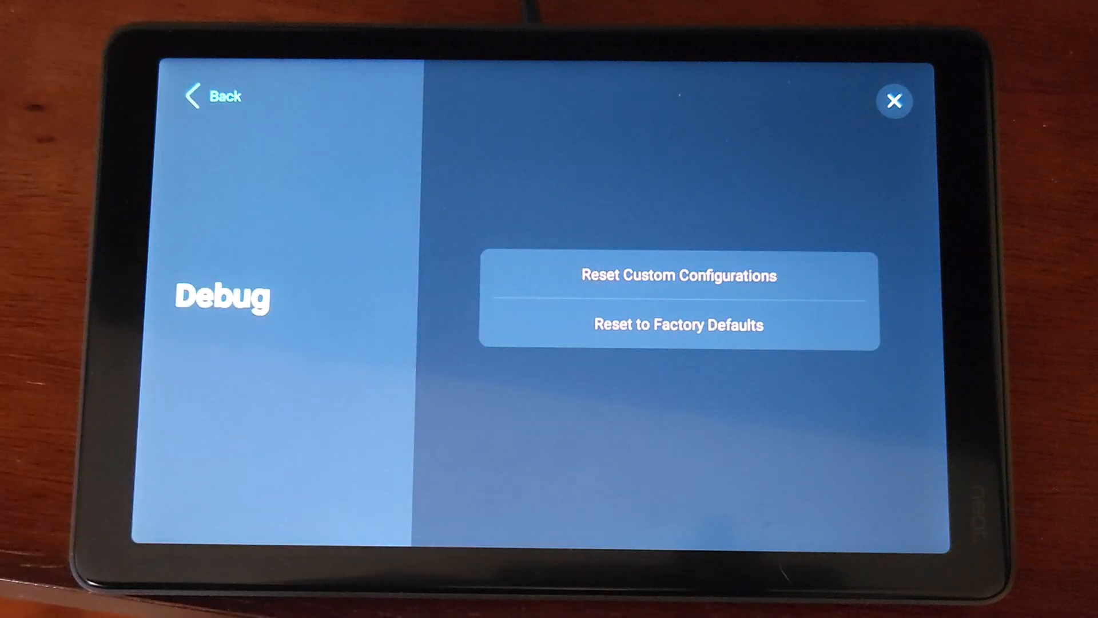
left_click(678, 324)
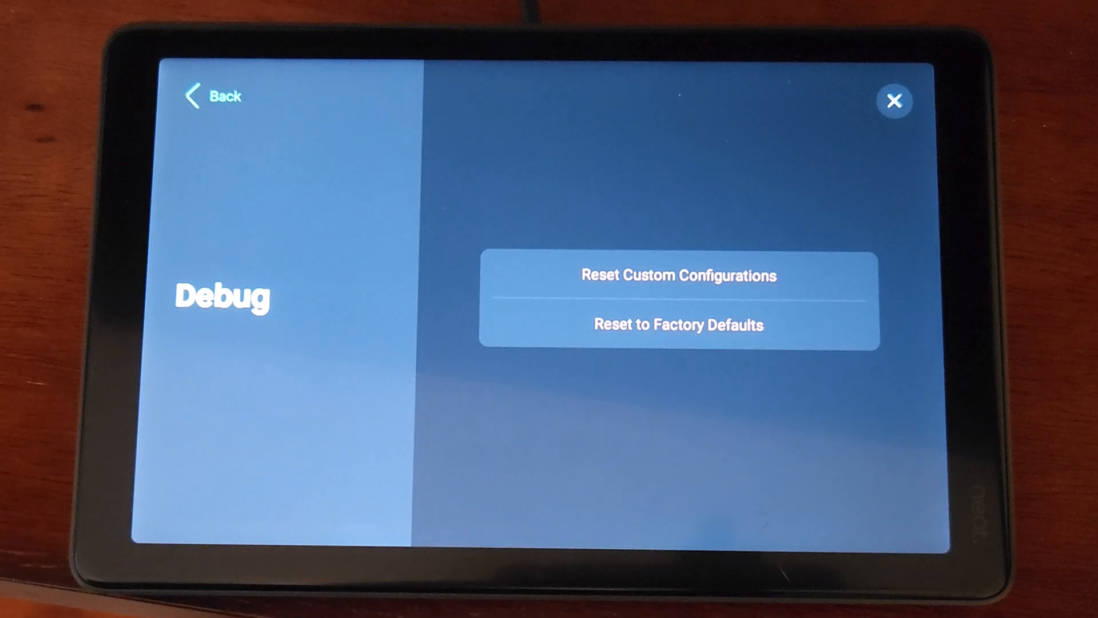
left_click(213, 97)
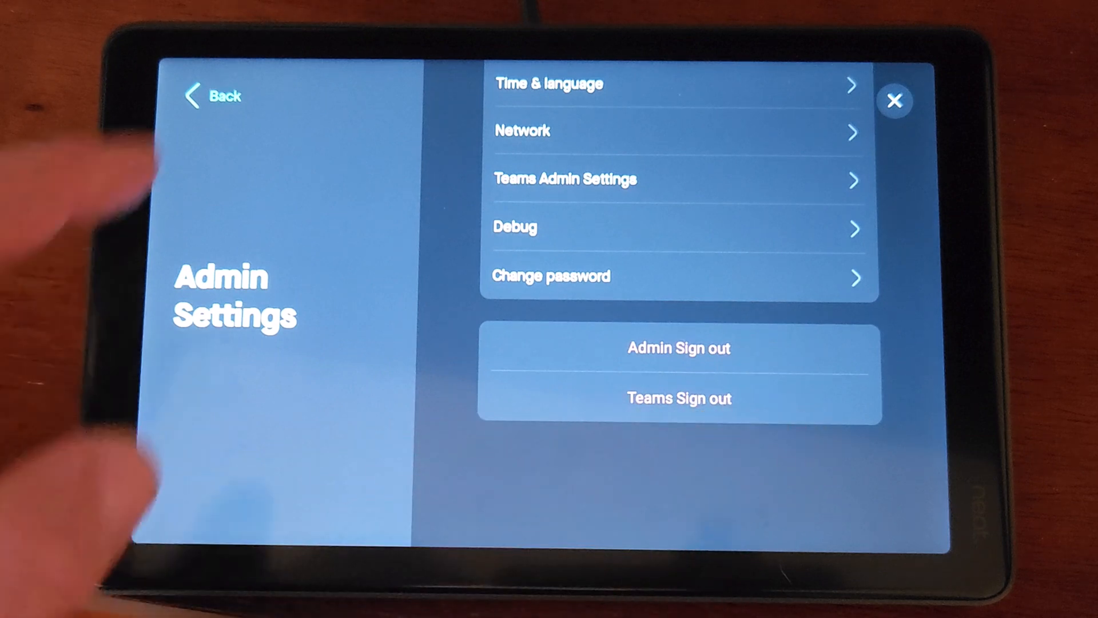
left_click(217, 96)
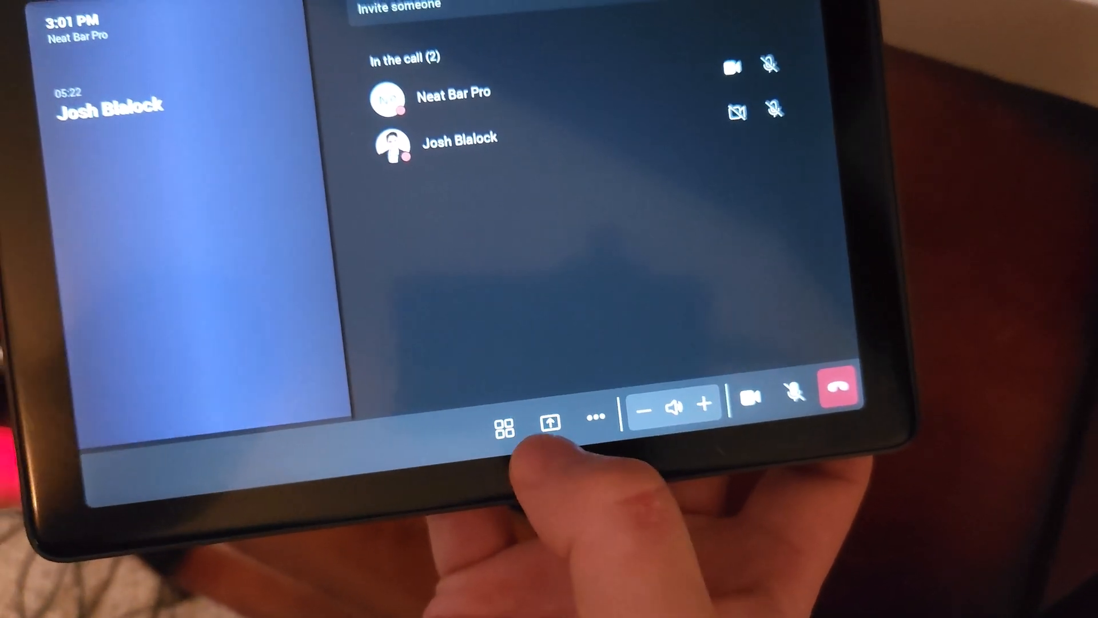
left_click(595, 416)
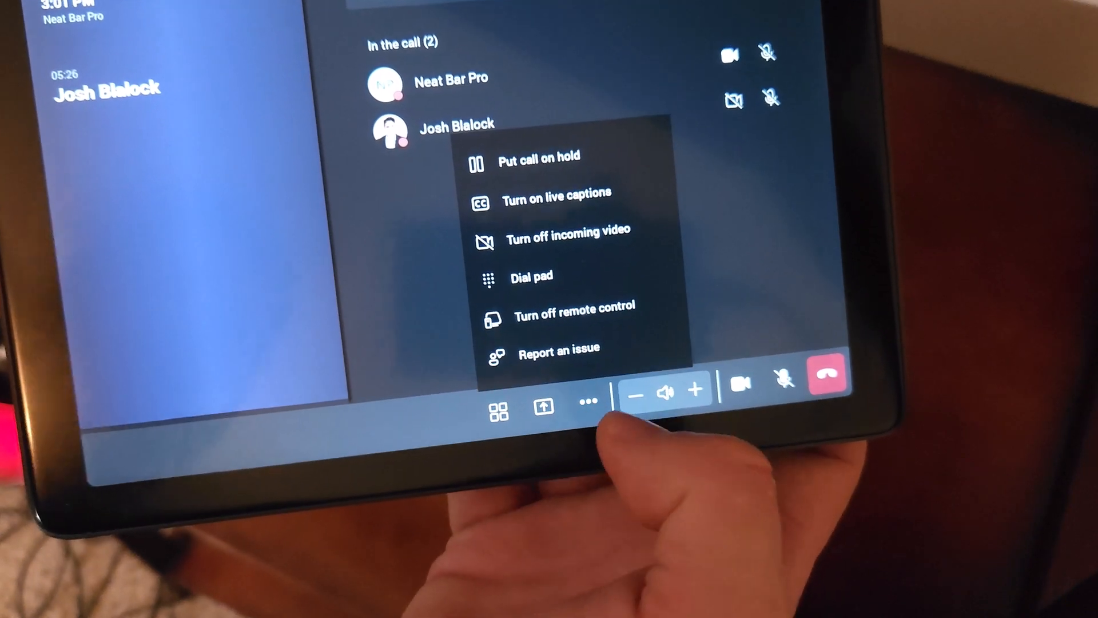
left_click(584, 401)
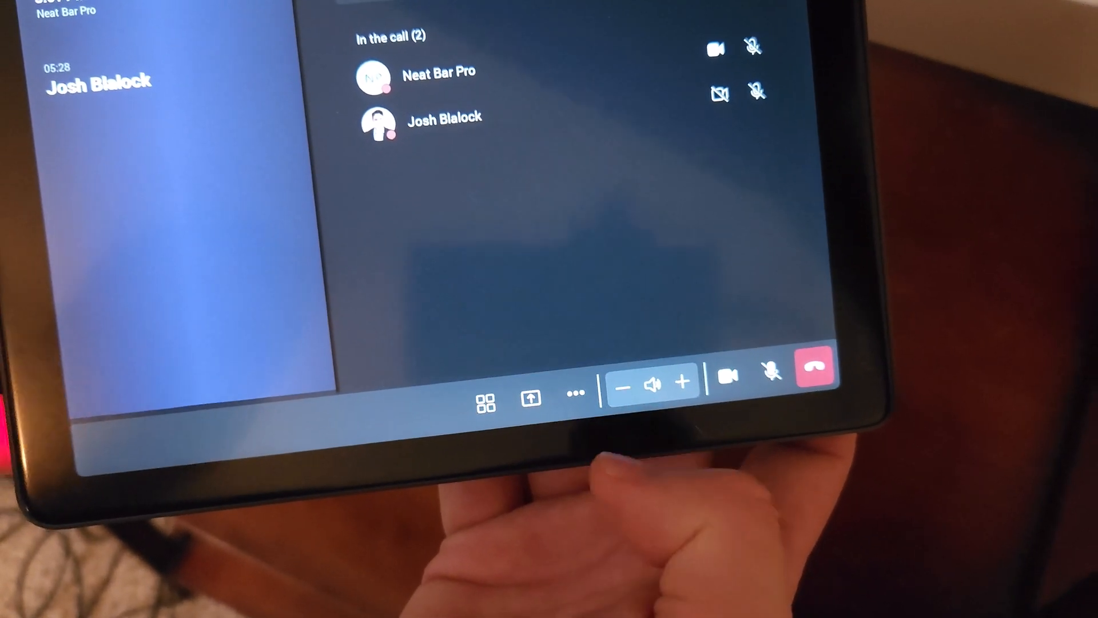